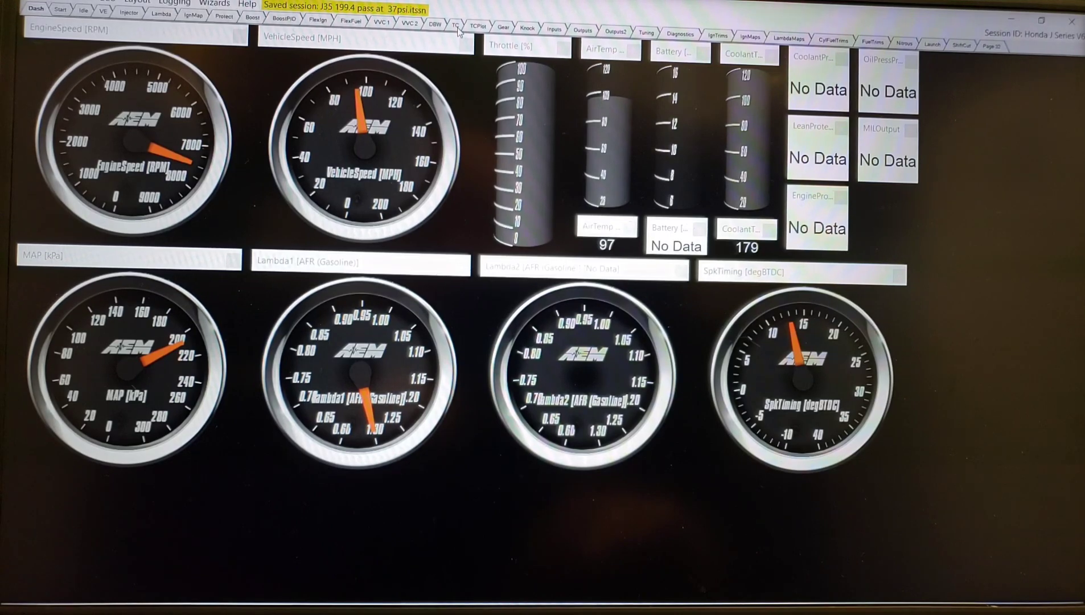
Step: Switch from the Dash gauges to the TC layout page showing torque-reduction tables beside logged slip data
{"action": "left_click", "coordinate": [455, 26]}
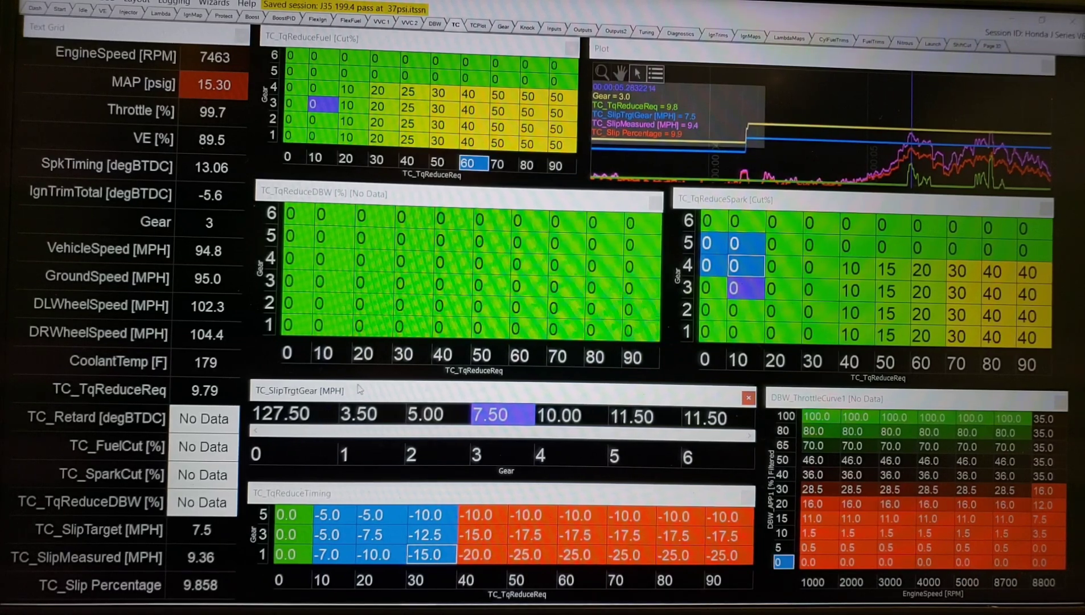
{"action": "mouse_move", "coordinate": [369, 398]}
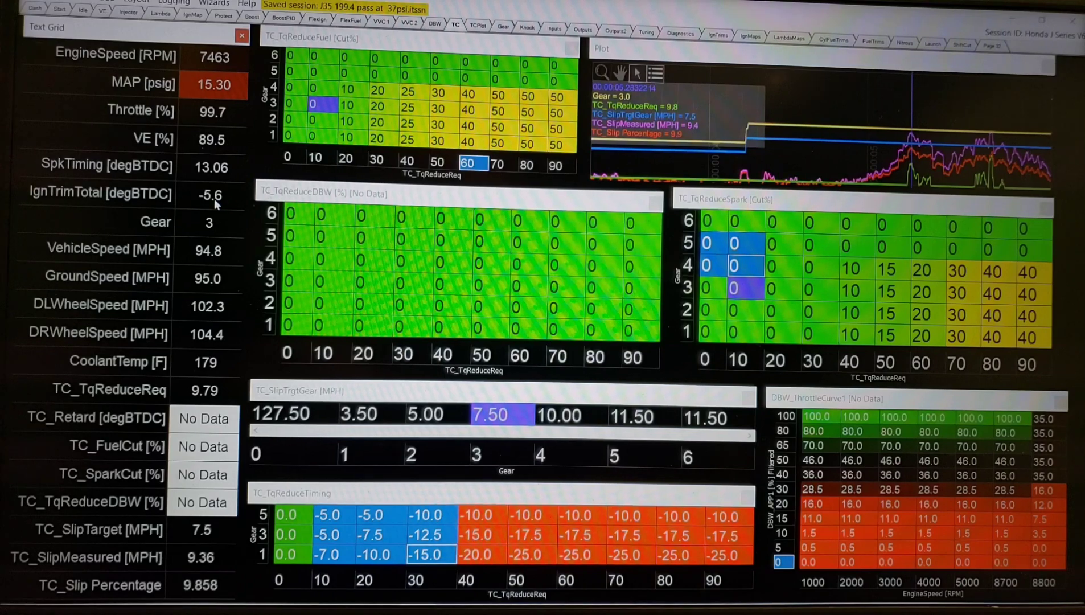
{"action": "mouse_move", "coordinate": [205, 235]}
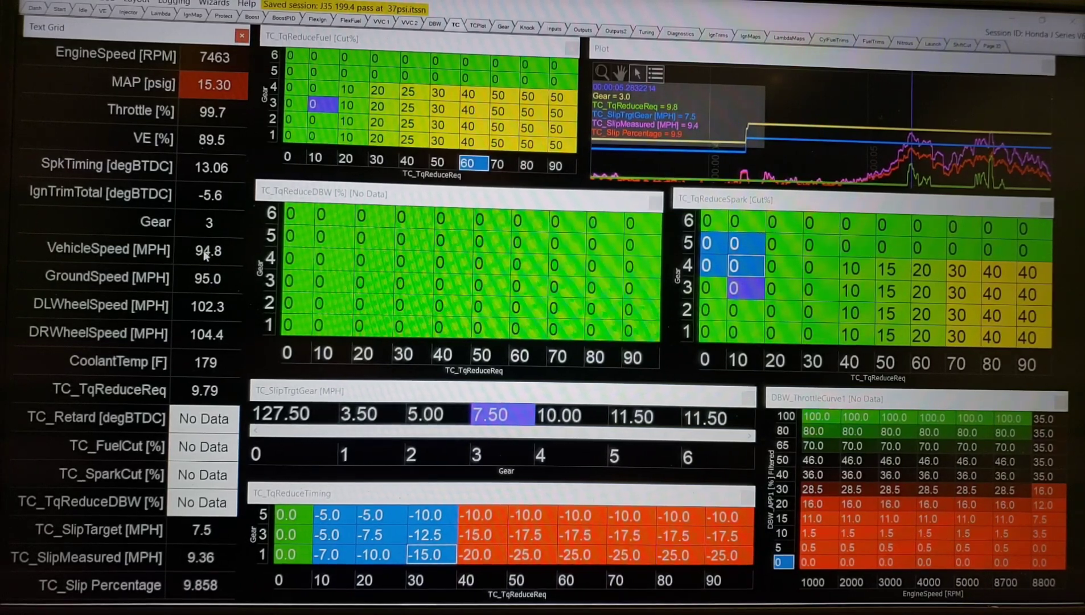
{"action": "mouse_move", "coordinate": [232, 320]}
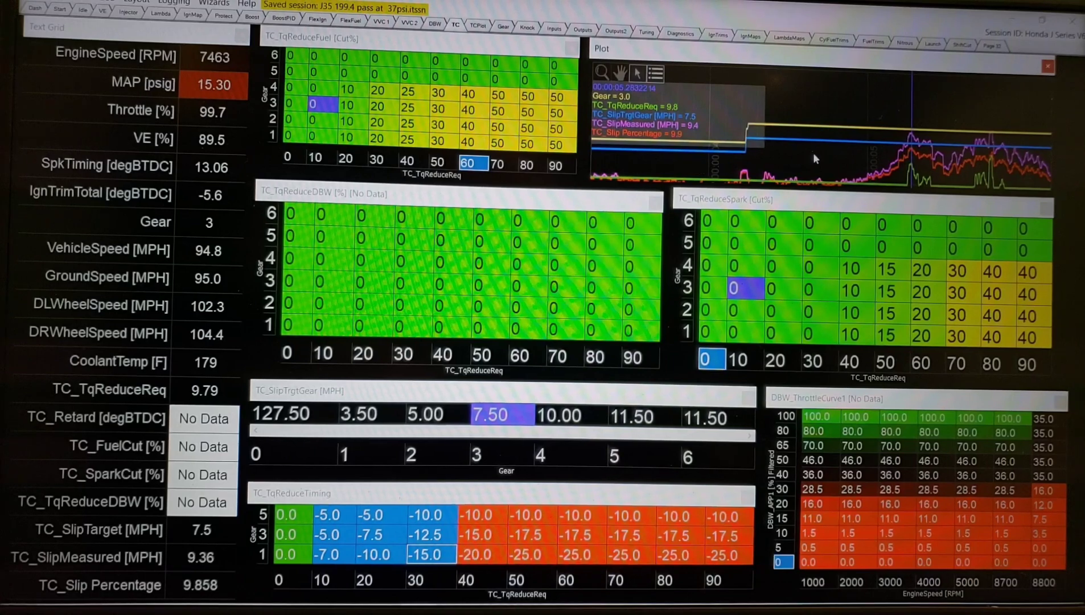
{"action": "mouse_move", "coordinate": [701, 119]}
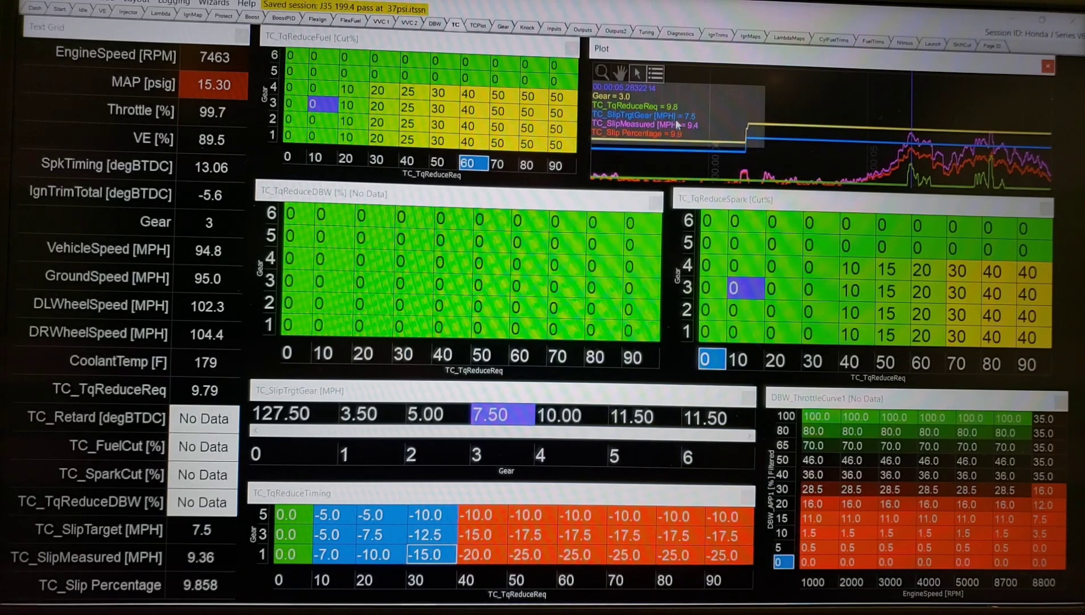
{"action": "mouse_move", "coordinate": [703, 131]}
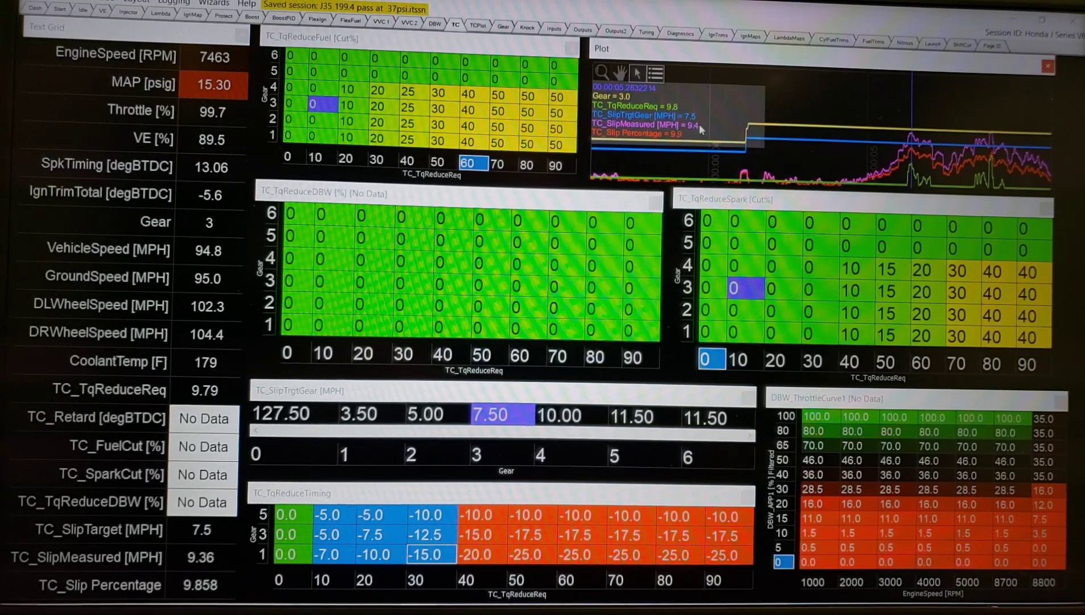
{"action": "mouse_move", "coordinate": [695, 134]}
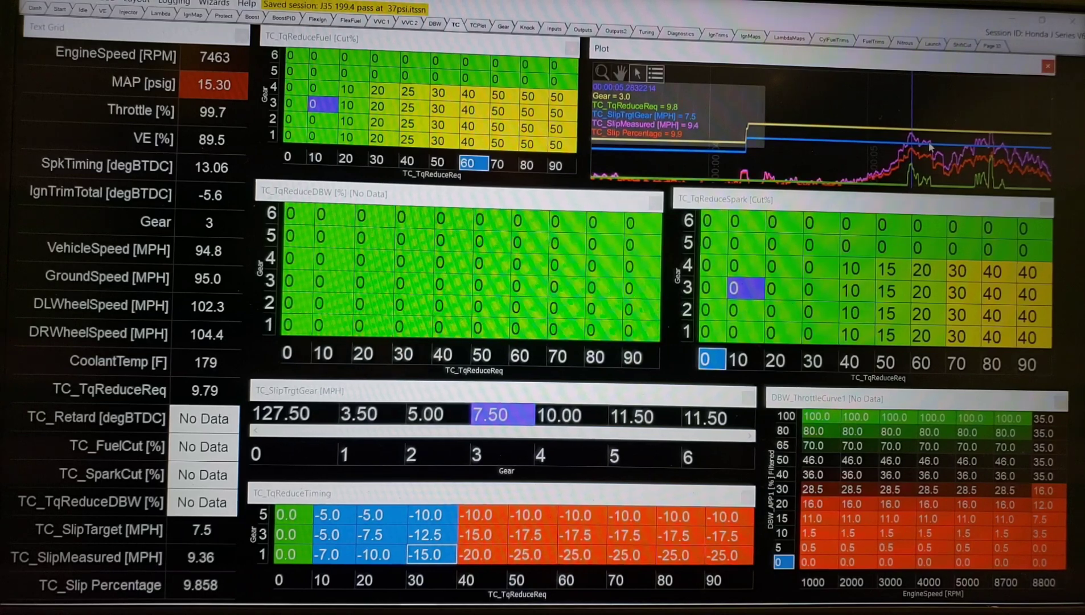
{"action": "mouse_move", "coordinate": [298, 84]}
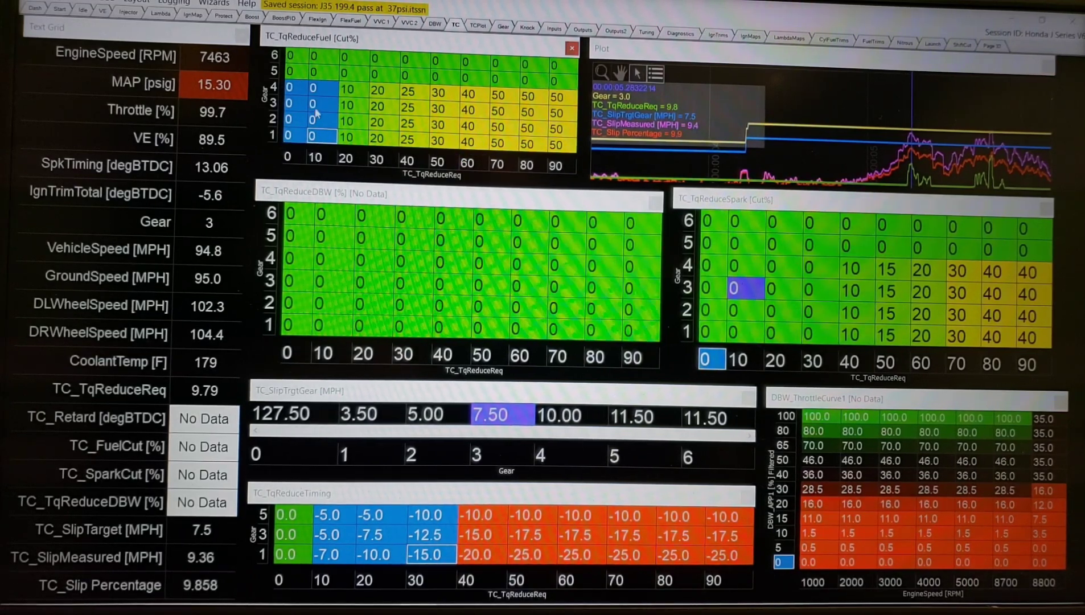
{"action": "mouse_move", "coordinate": [318, 149]}
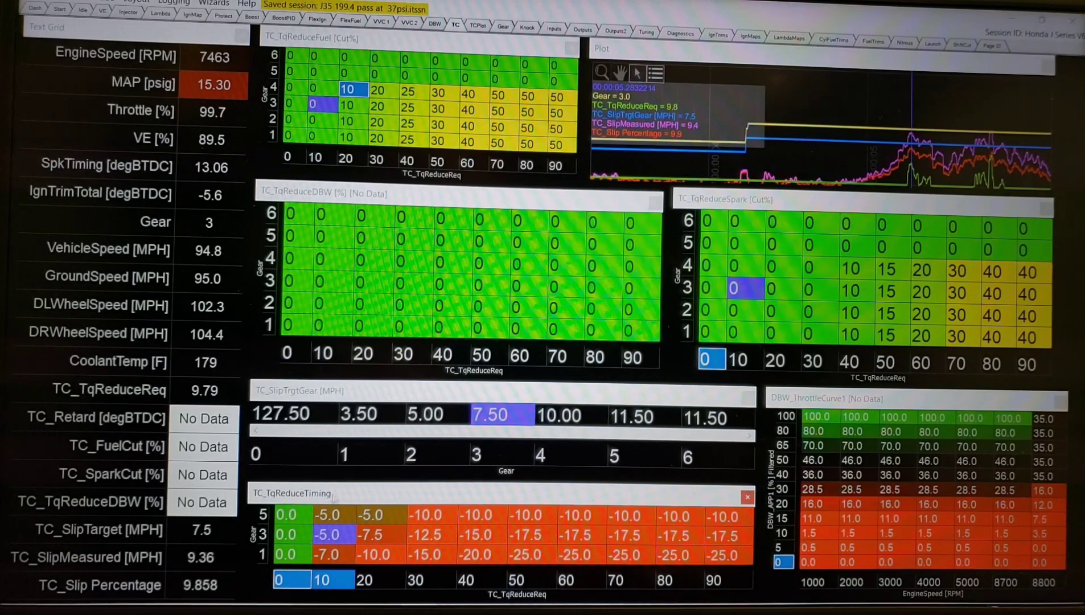
{"action": "left_click", "coordinate": [325, 579]}
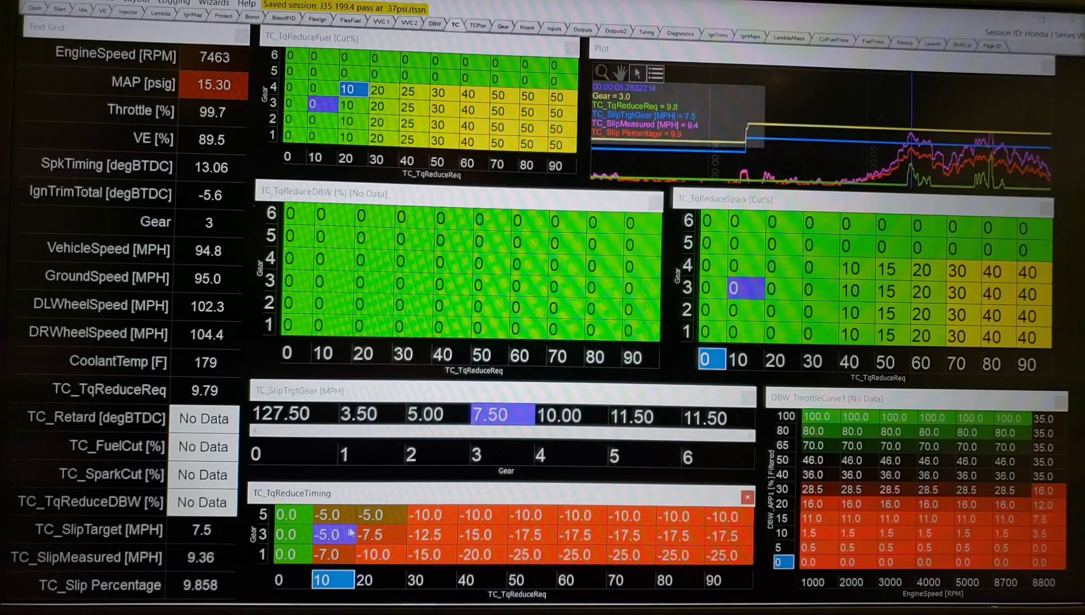
{"action": "mouse_move", "coordinate": [344, 545]}
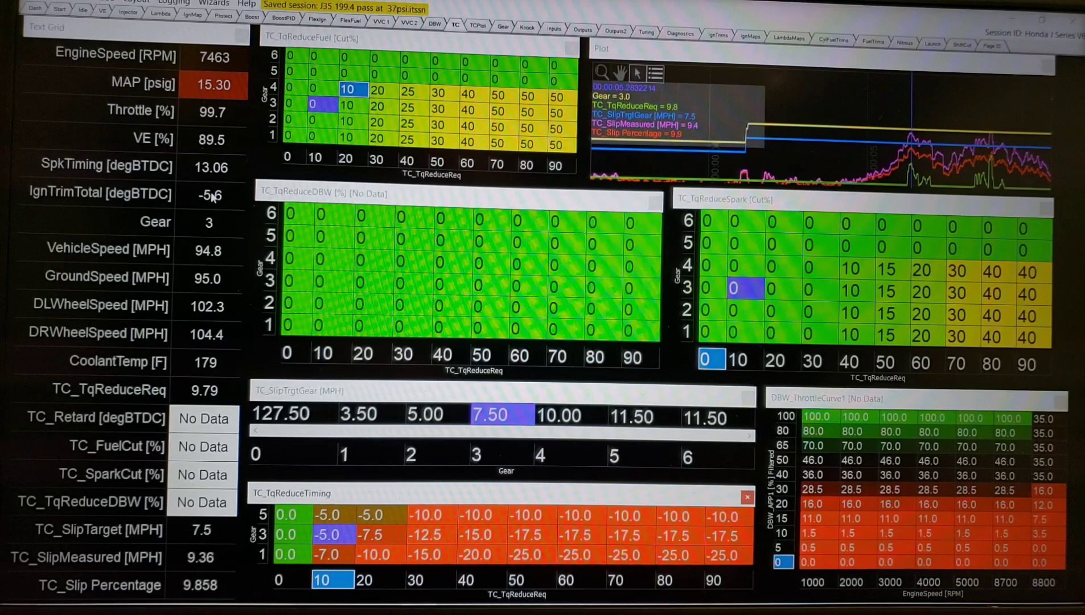
{"action": "left_click", "coordinate": [331, 534]}
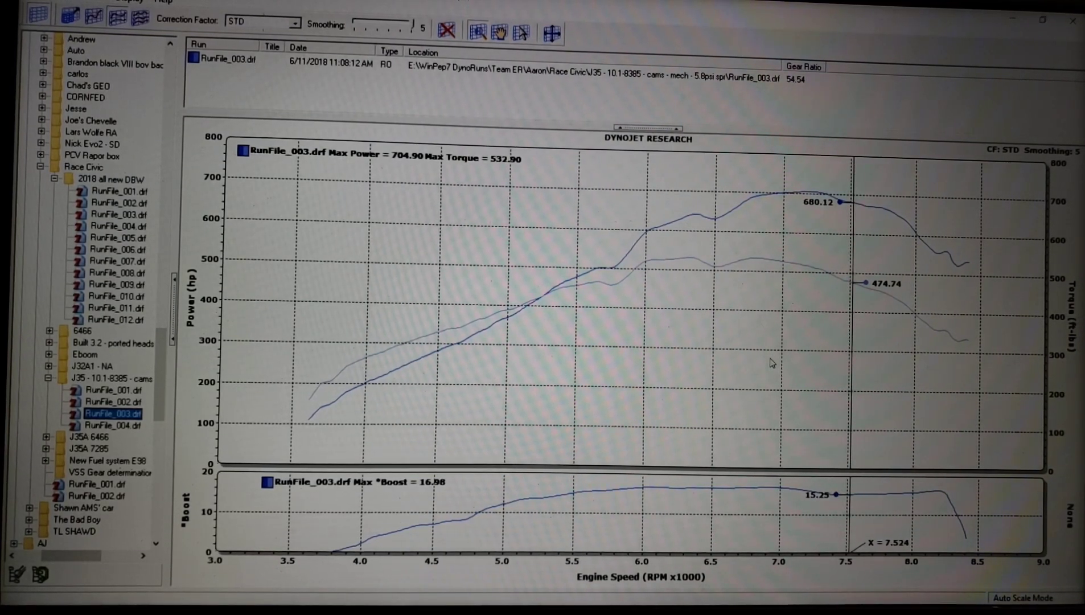
{"action": "mouse_move", "coordinate": [650, 341]}
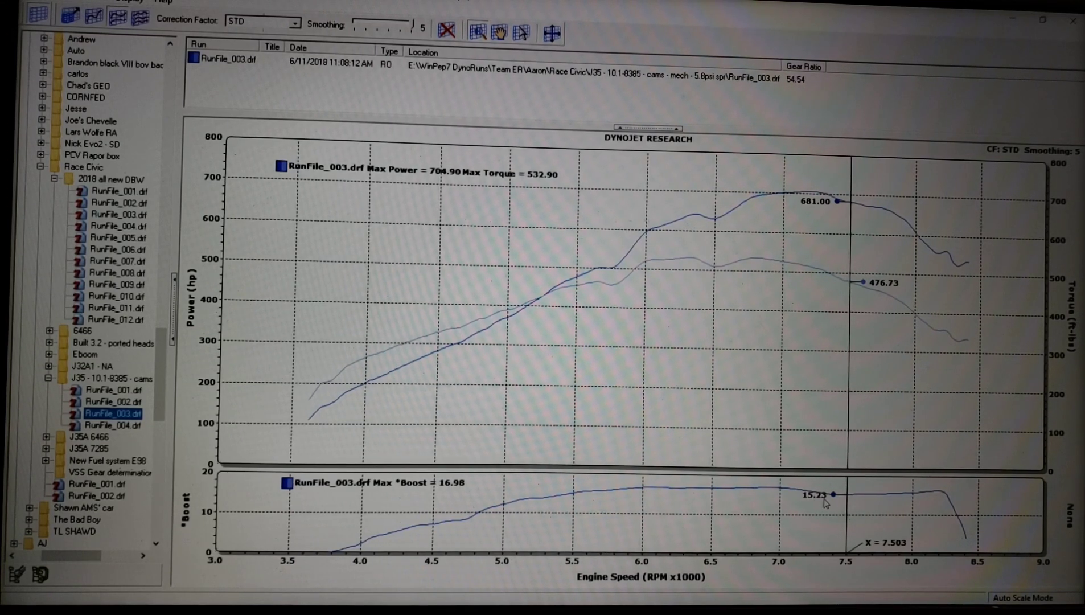
{"action": "mouse_move", "coordinate": [823, 218]}
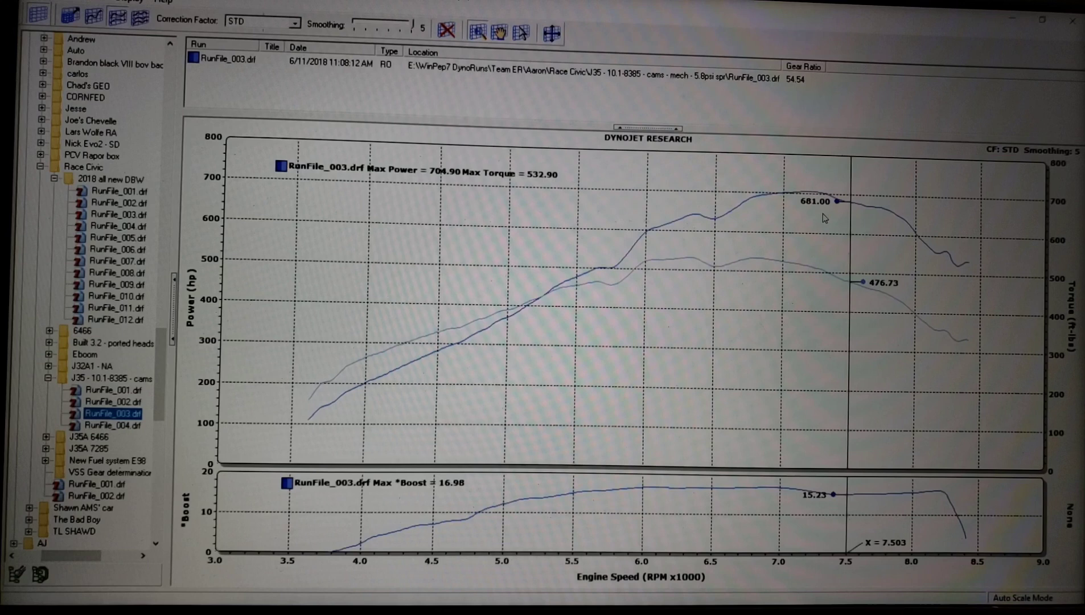
{"action": "mouse_move", "coordinate": [895, 295]}
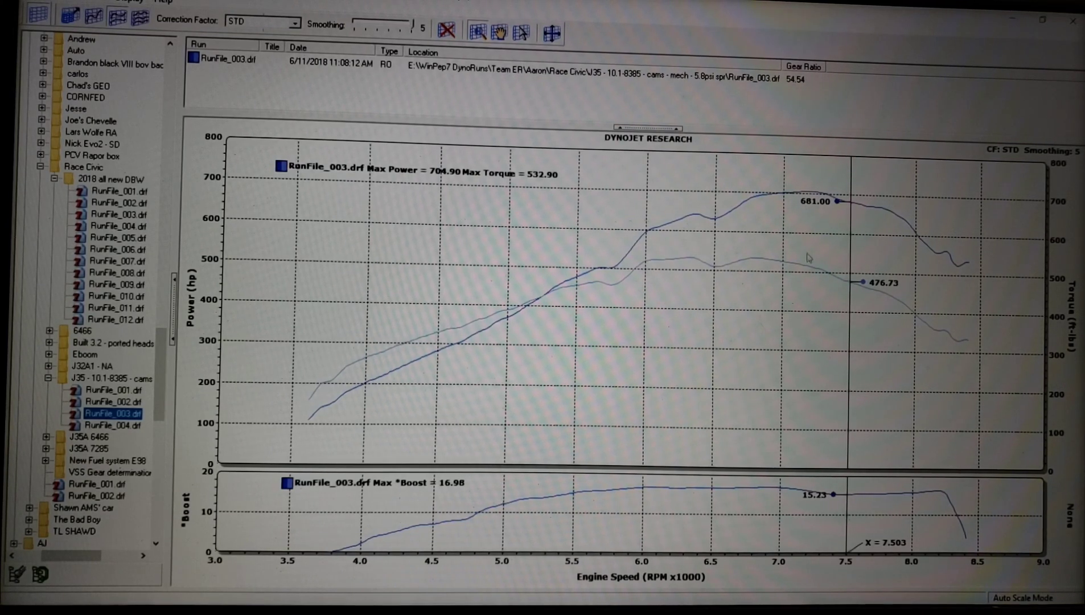
{"action": "mouse_move", "coordinate": [826, 304]}
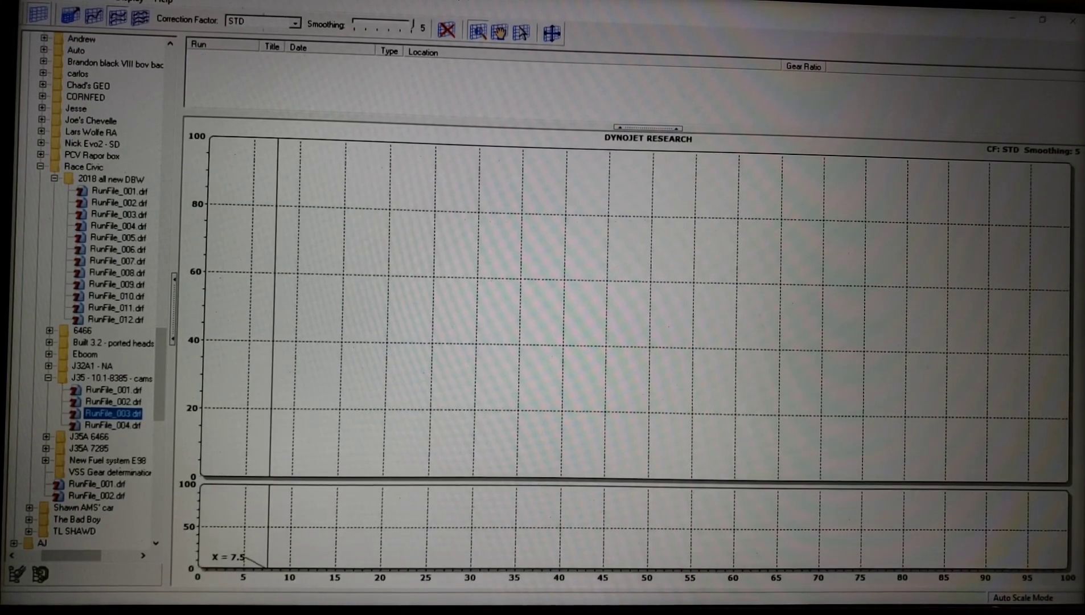
Step: Load RunFile_002 and RunFile_004 from Race Civic > 2018 all new DBW into the graph
{"action": "left_click", "coordinate": [115, 203]}
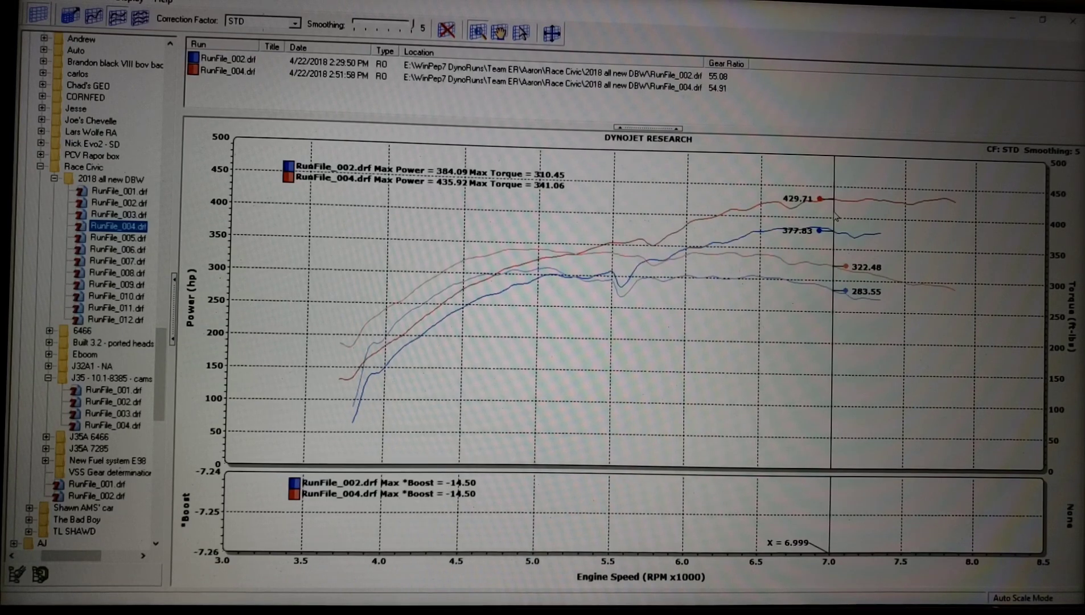
{"action": "mouse_move", "coordinate": [875, 207]}
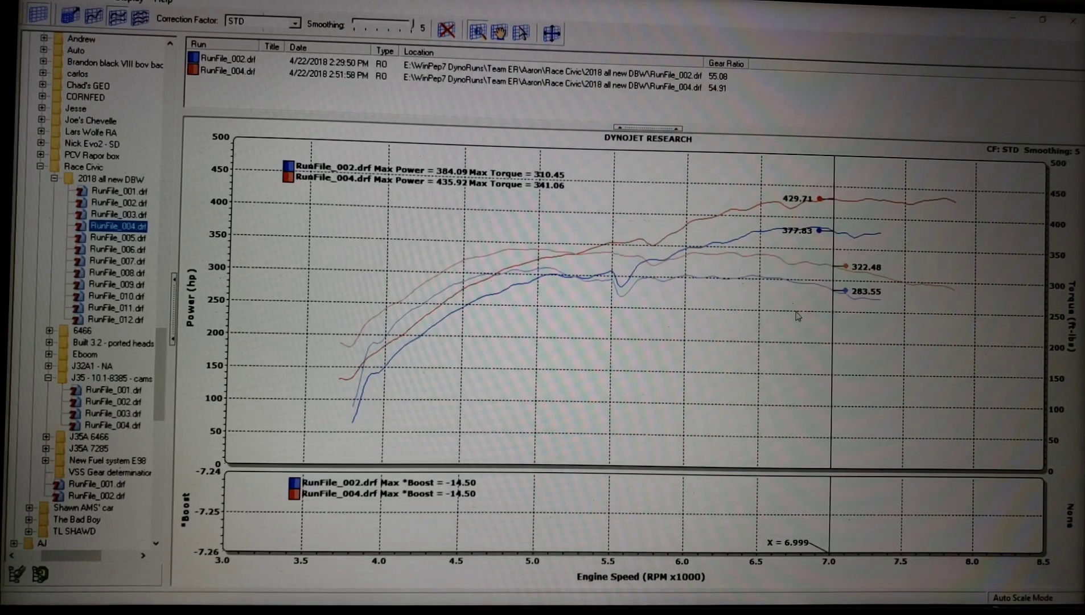
{"action": "mouse_move", "coordinate": [794, 238]}
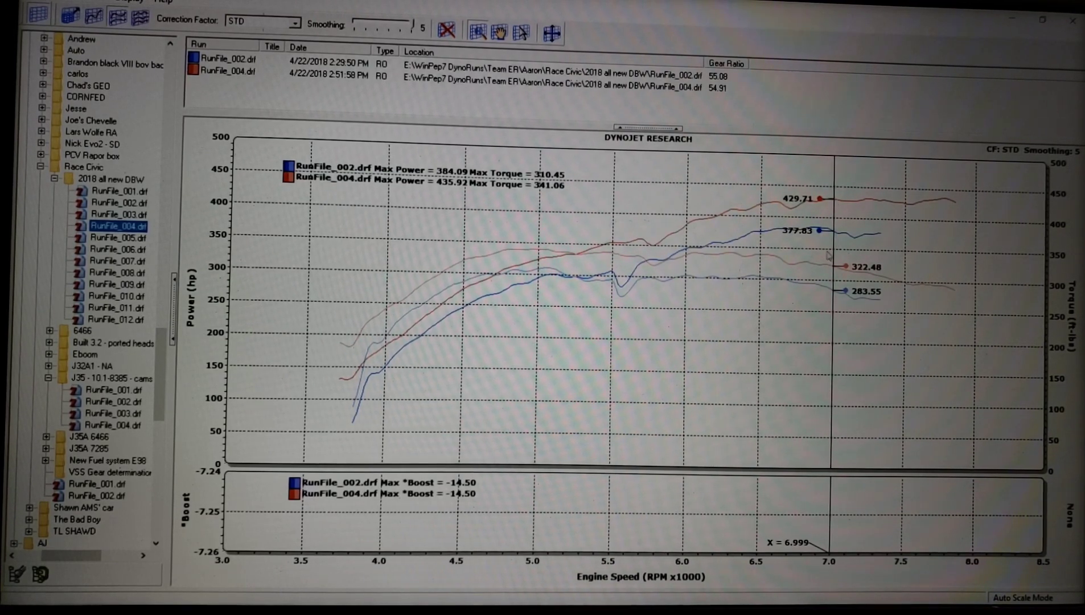
{"action": "mouse_move", "coordinate": [798, 226]}
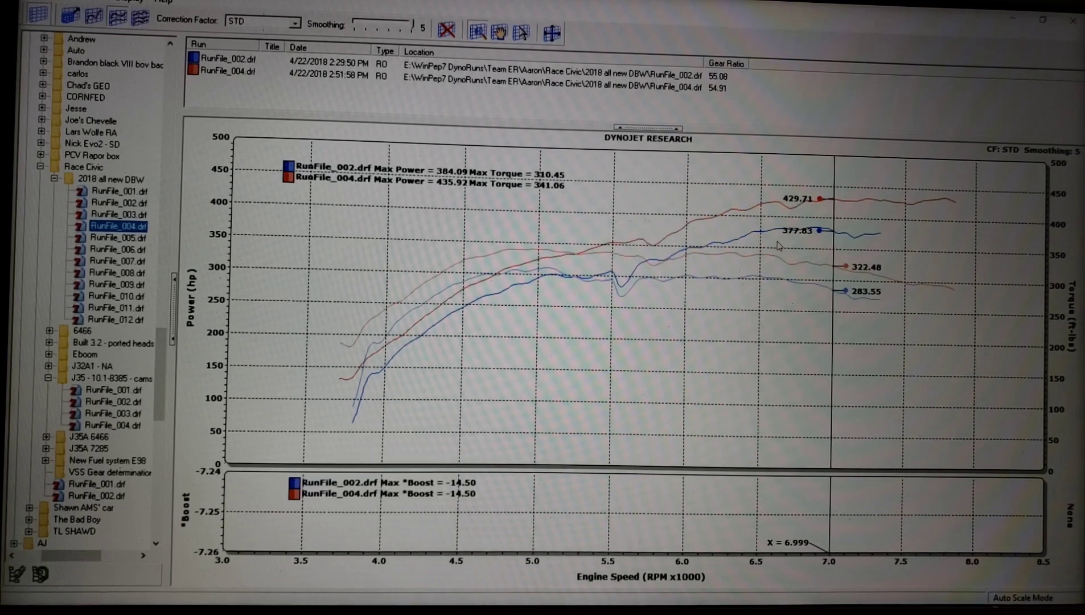
{"action": "mouse_move", "coordinate": [792, 243]}
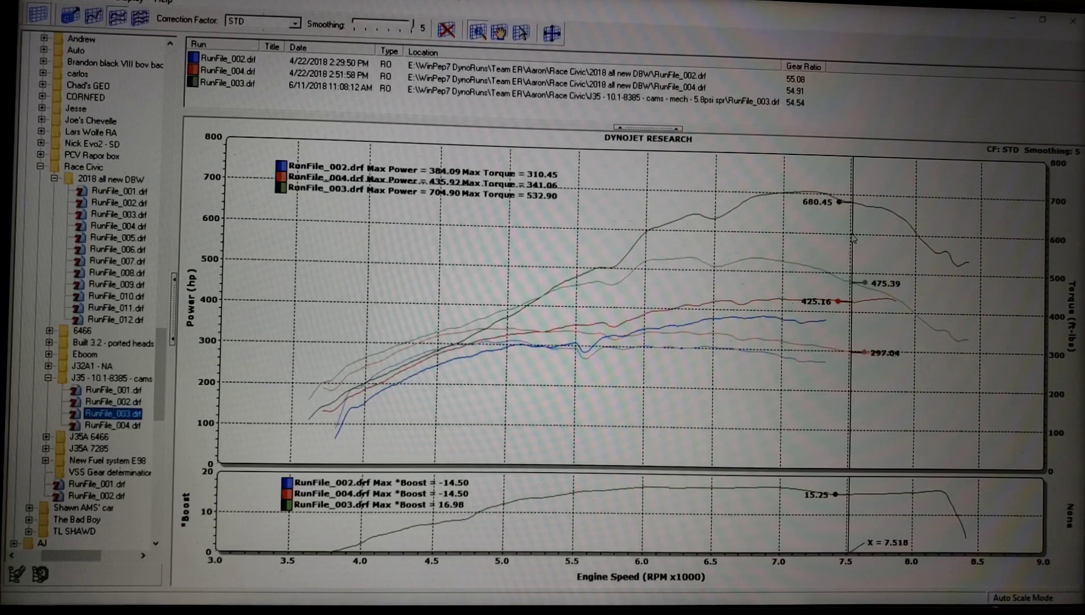
{"action": "mouse_move", "coordinate": [851, 239]}
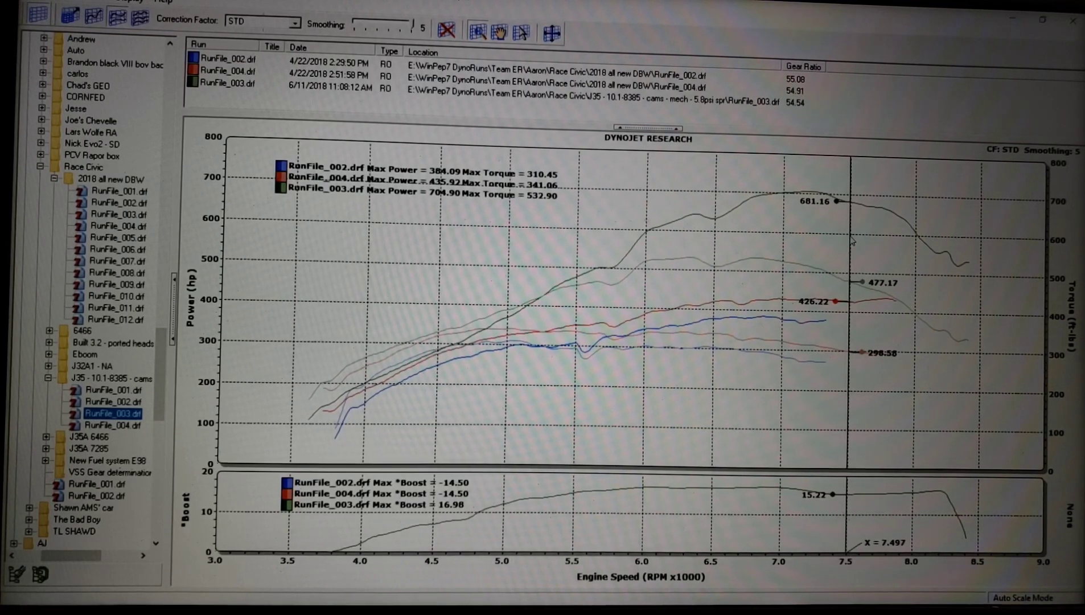
{"action": "mouse_move", "coordinate": [719, 395]}
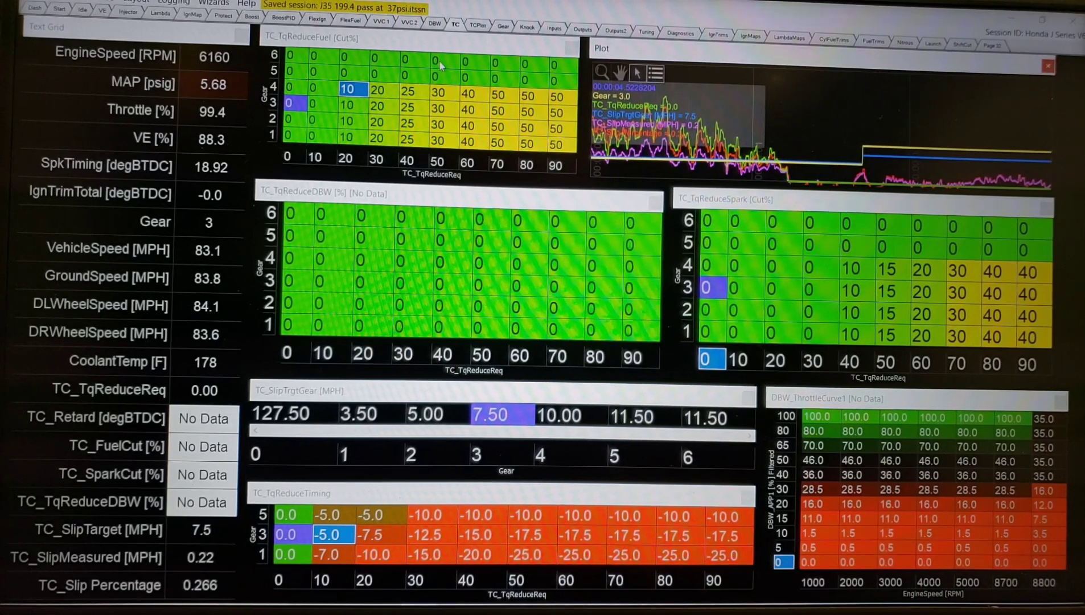
{"action": "left_click", "coordinate": [477, 25]}
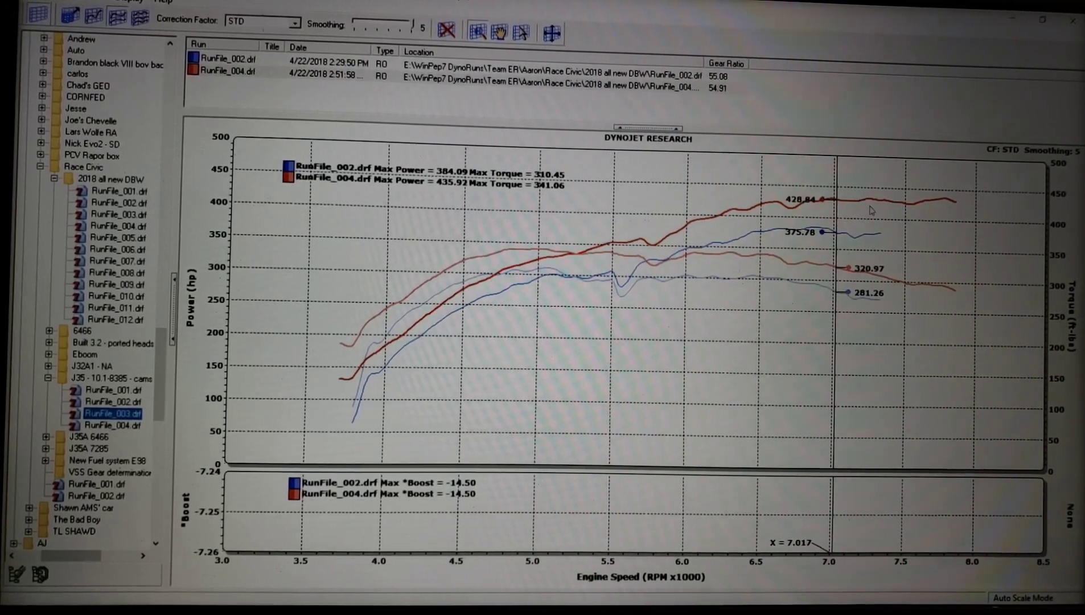
{"action": "mouse_move", "coordinate": [879, 218]}
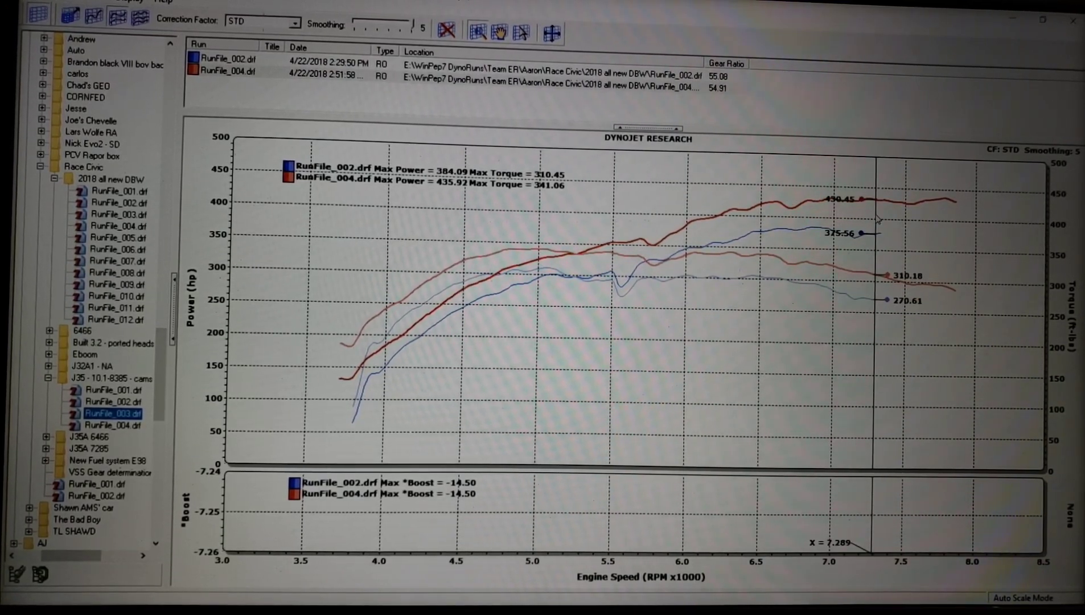
{"action": "mouse_move", "coordinate": [834, 208]}
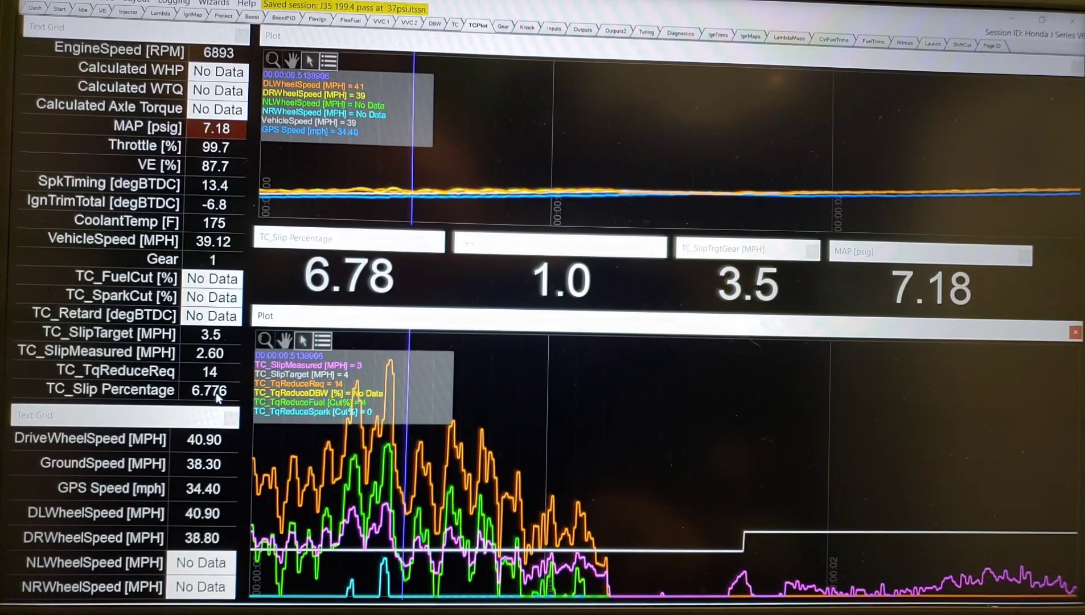
{"action": "mouse_move", "coordinate": [418, 461]}
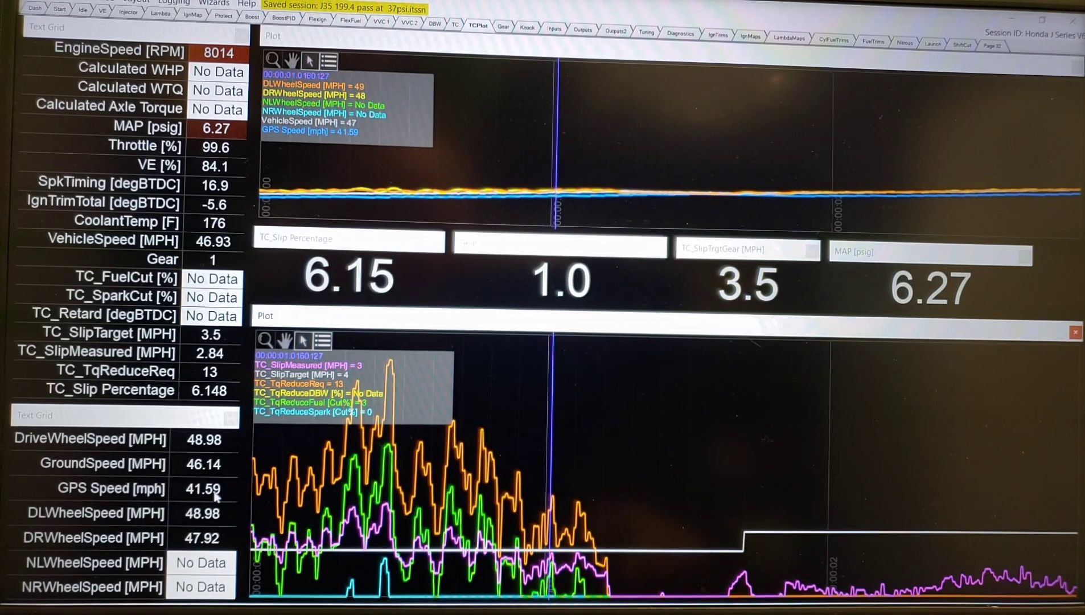
{"action": "mouse_move", "coordinate": [559, 528]}
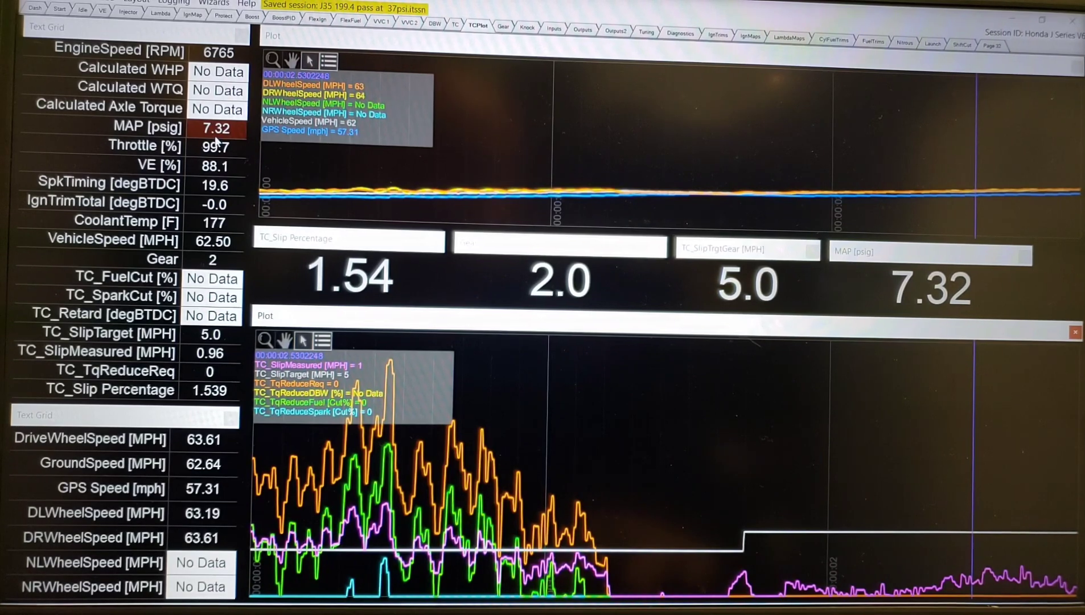
{"action": "mouse_move", "coordinate": [758, 463]}
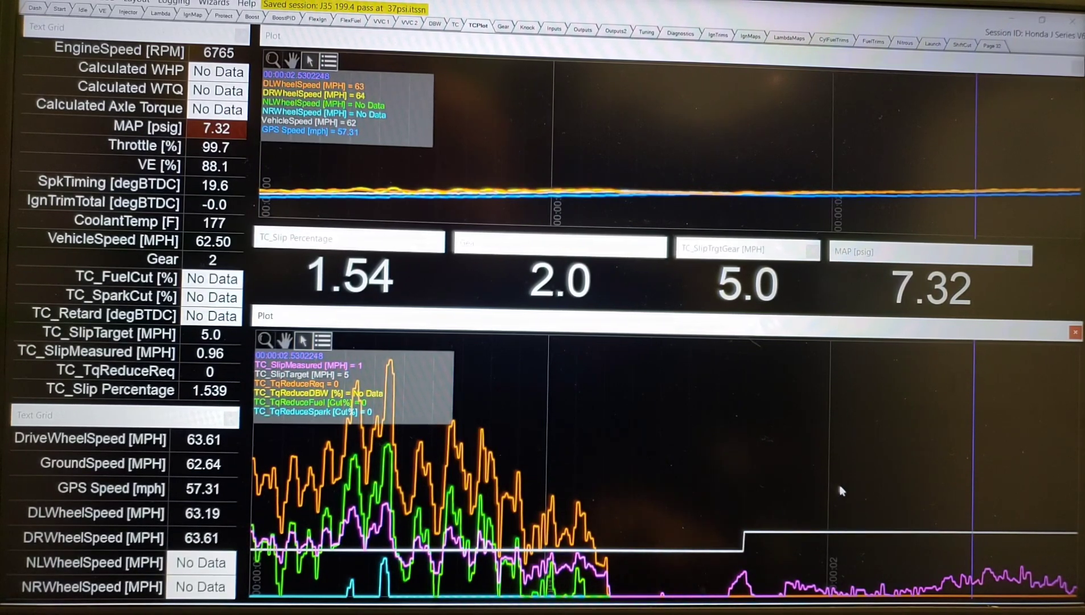
{"action": "mouse_move", "coordinate": [871, 435]}
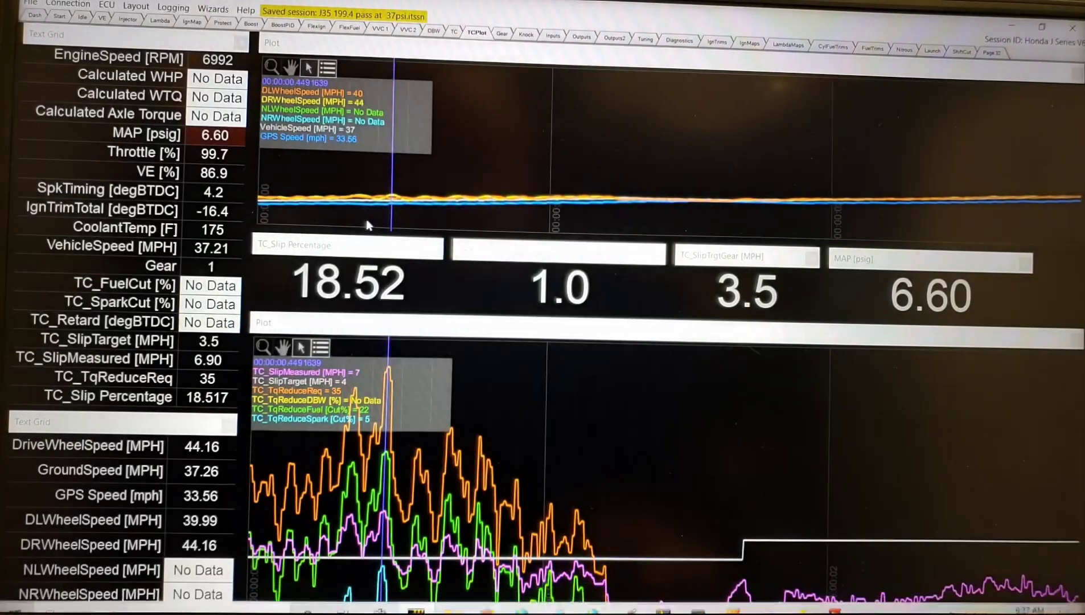
{"action": "left_click", "coordinate": [454, 31]}
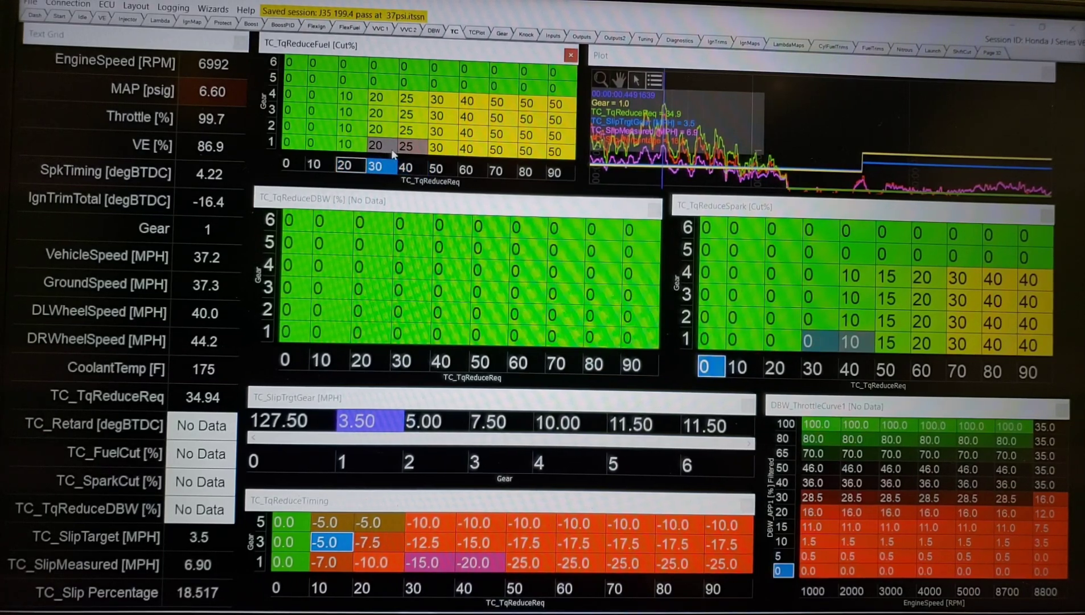
{"action": "left_click", "coordinate": [407, 166]}
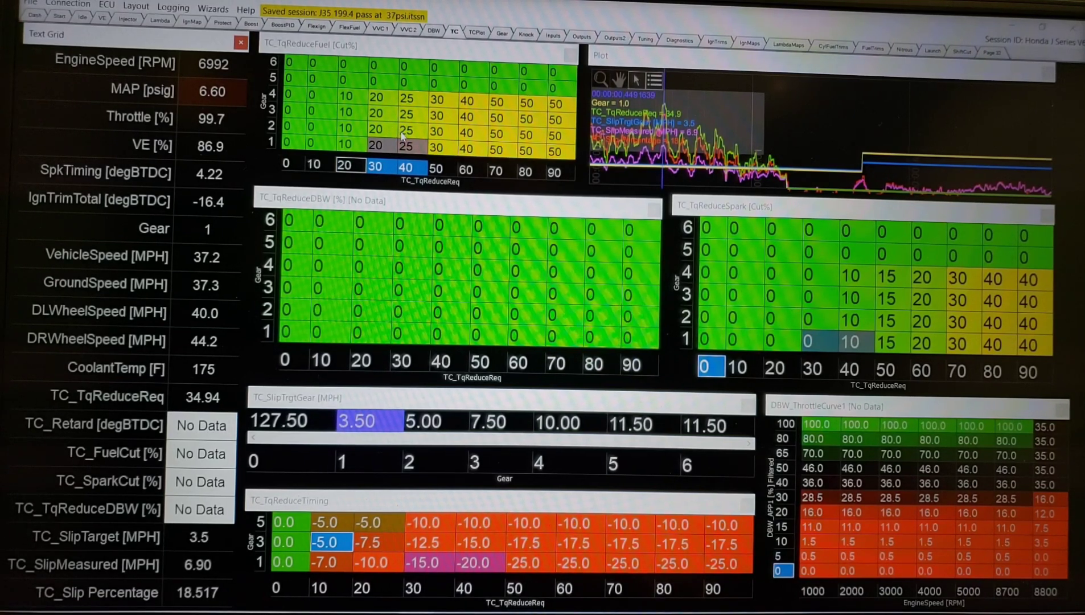
{"action": "left_click", "coordinate": [405, 130]}
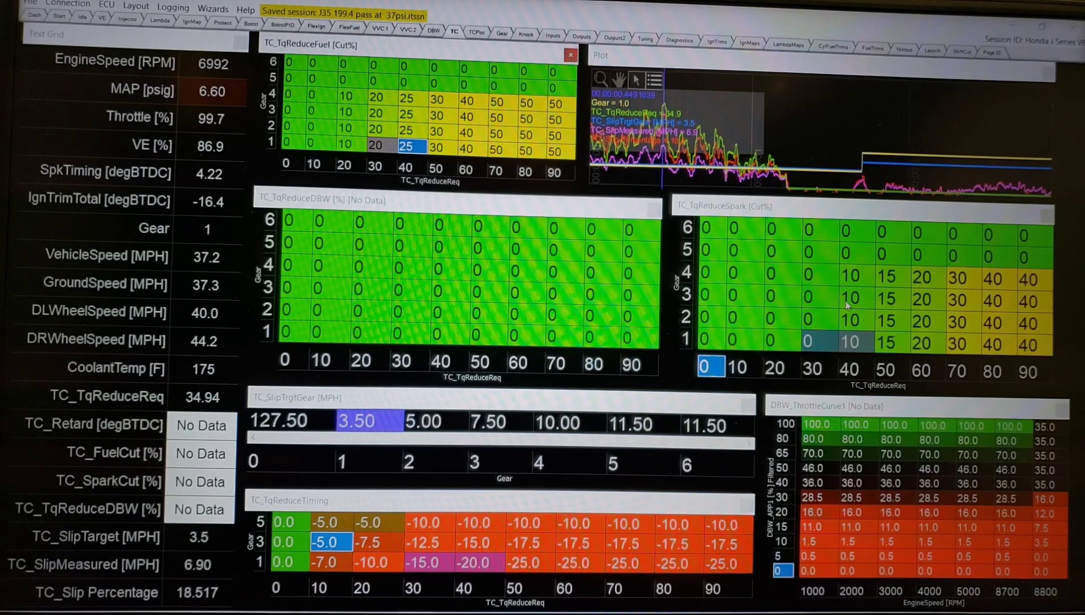
{"action": "mouse_move", "coordinate": [836, 310]}
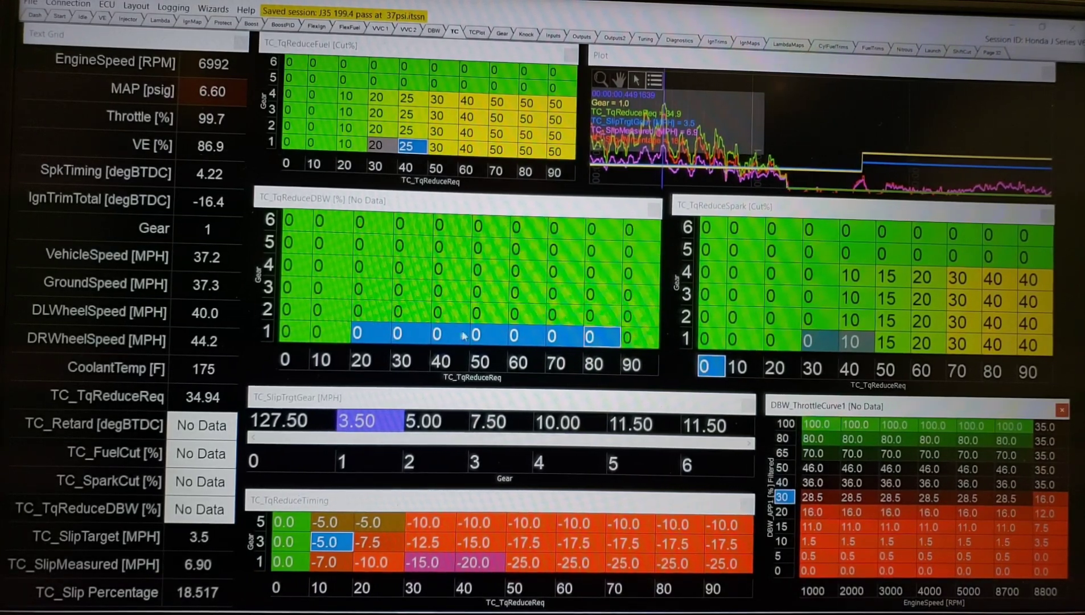
Step: Set TC_TqReduceDBW gear-1 cells from 30 to 90 torque request to 50
{"action": "left_click", "coordinate": [488, 334]}
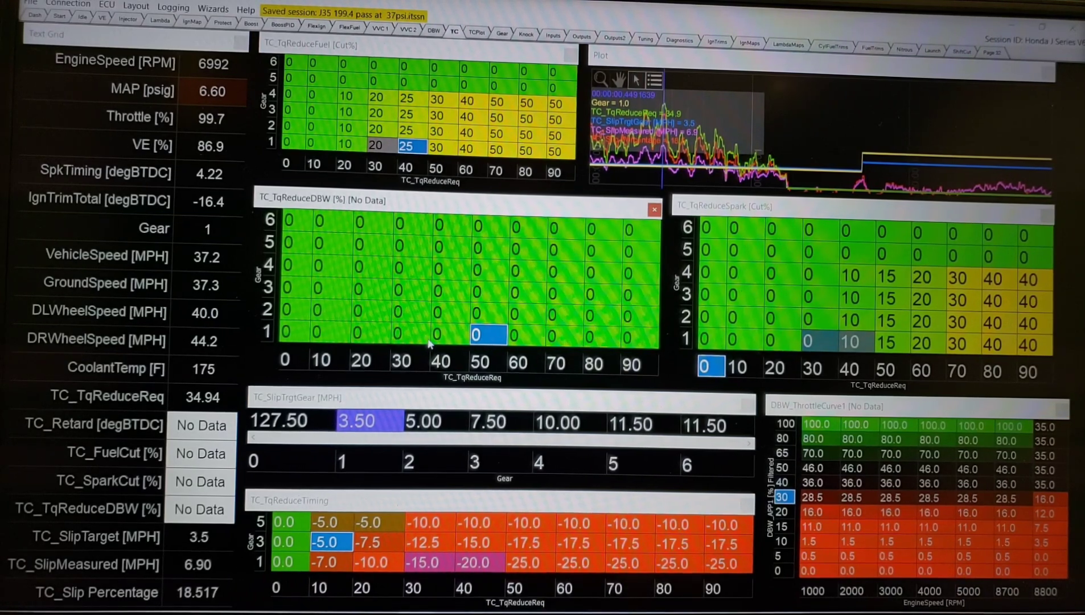
{"action": "left_click", "coordinate": [409, 332]}
{"action": "type", "text": "50"}
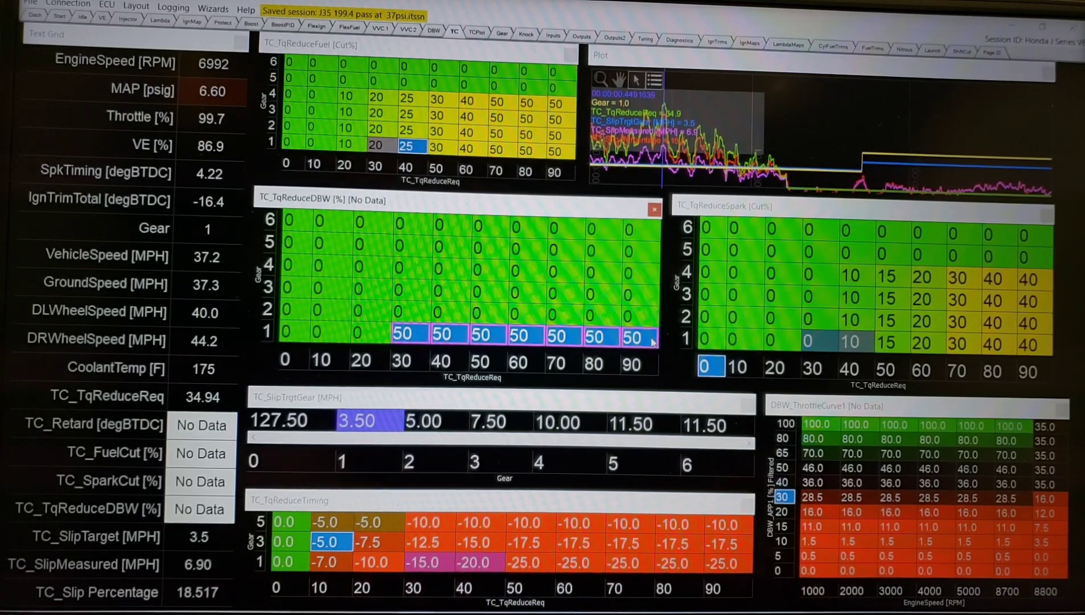
{"action": "left_click", "coordinate": [602, 294]}
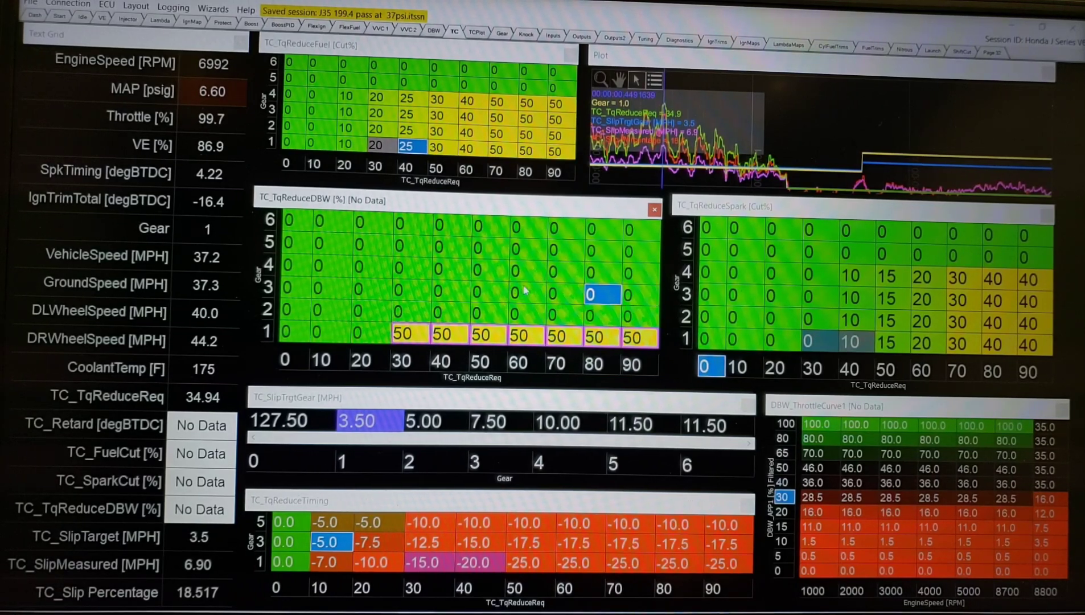
{"action": "mouse_move", "coordinate": [405, 579]}
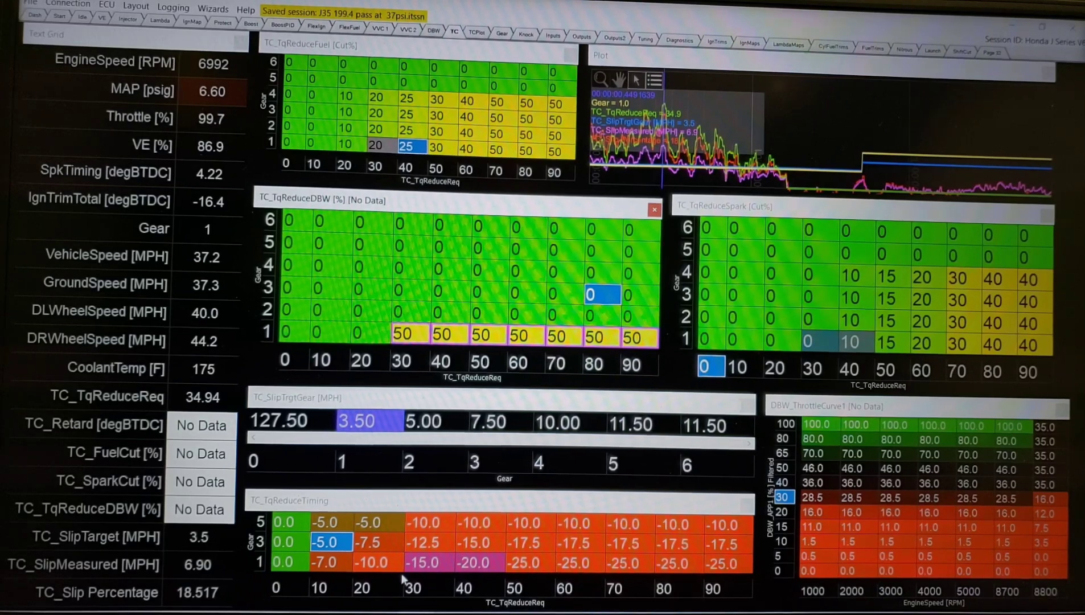
{"action": "mouse_move", "coordinate": [542, 244]}
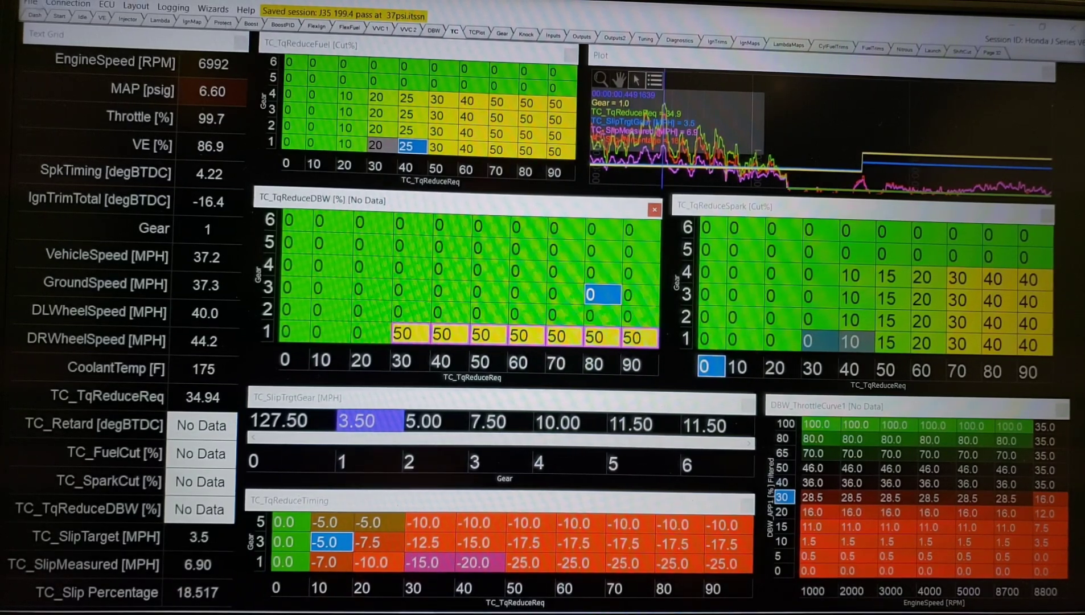
Step: Open the J37X DBW TCS Dogbox session and accept the Reconnect prompt
{"action": "left_click", "coordinate": [29, 4]}
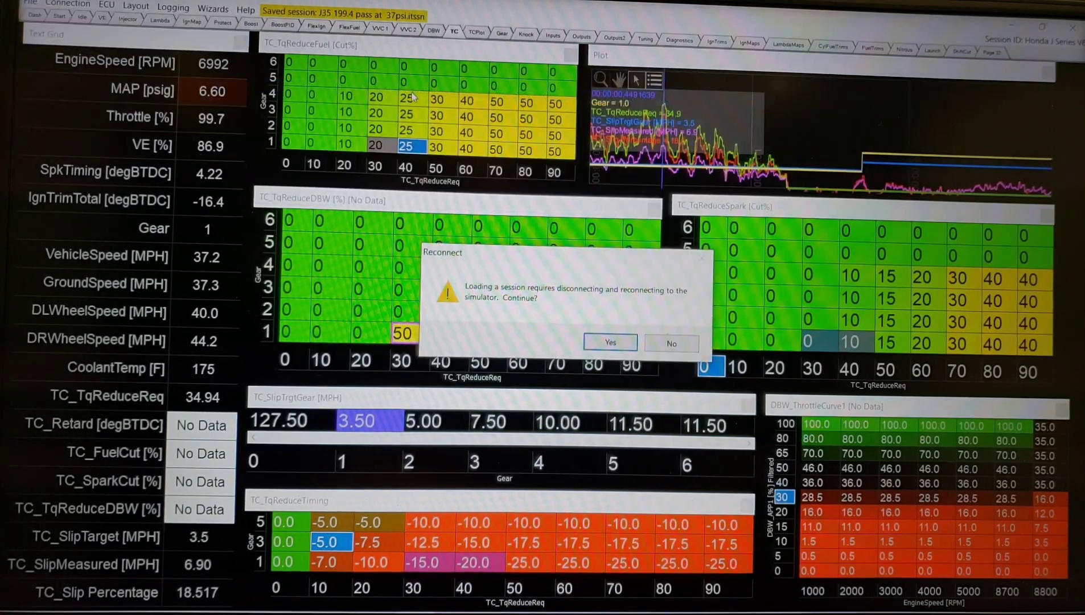
{"action": "left_click", "coordinate": [608, 342]}
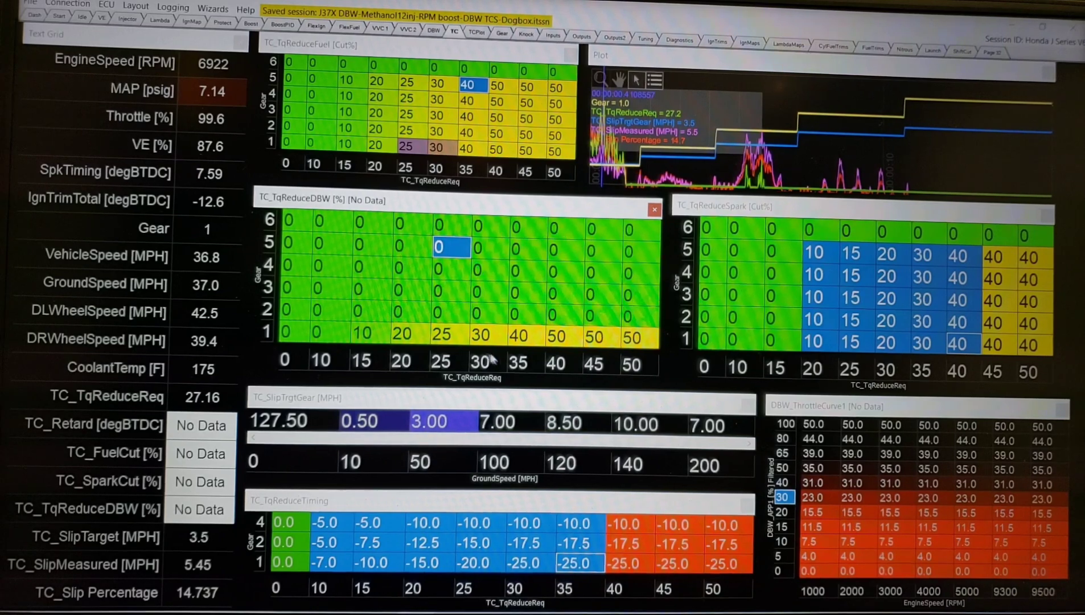
{"action": "left_click", "coordinate": [513, 334]}
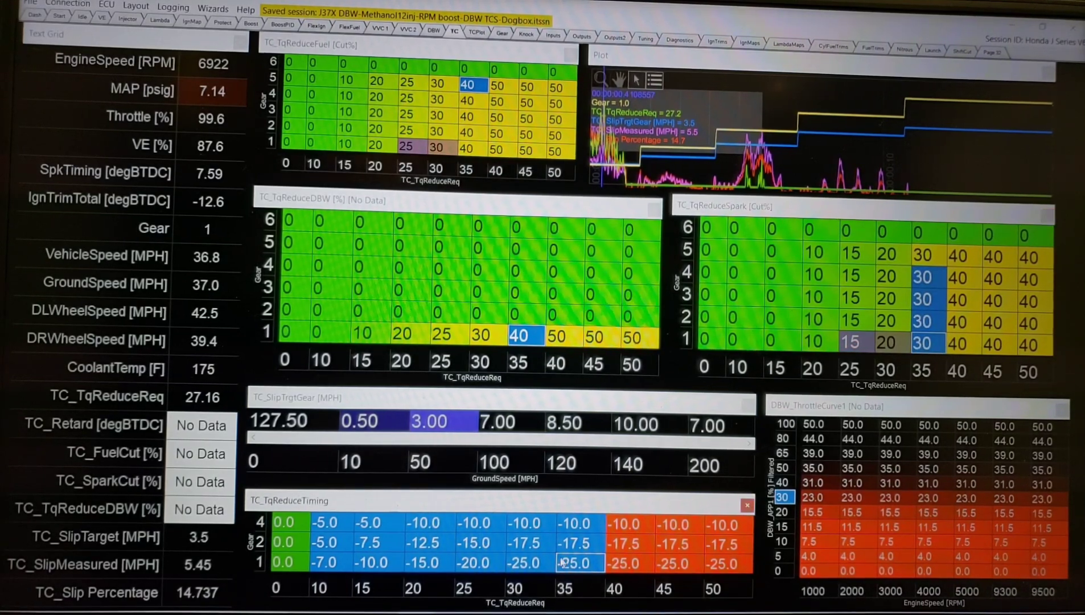
{"action": "left_click", "coordinate": [578, 588]}
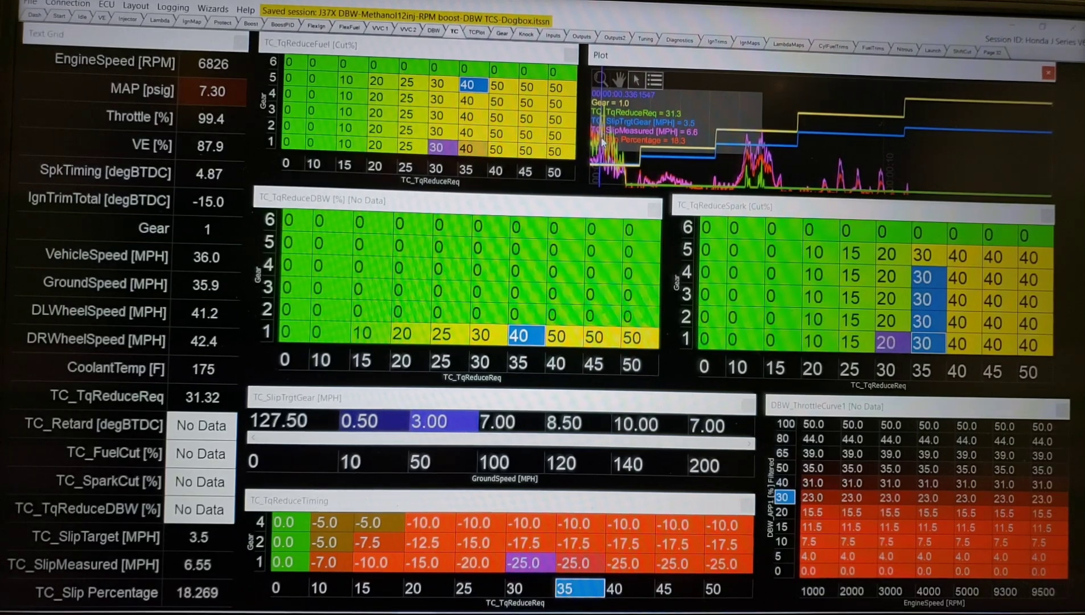
{"action": "left_click", "coordinate": [526, 589]}
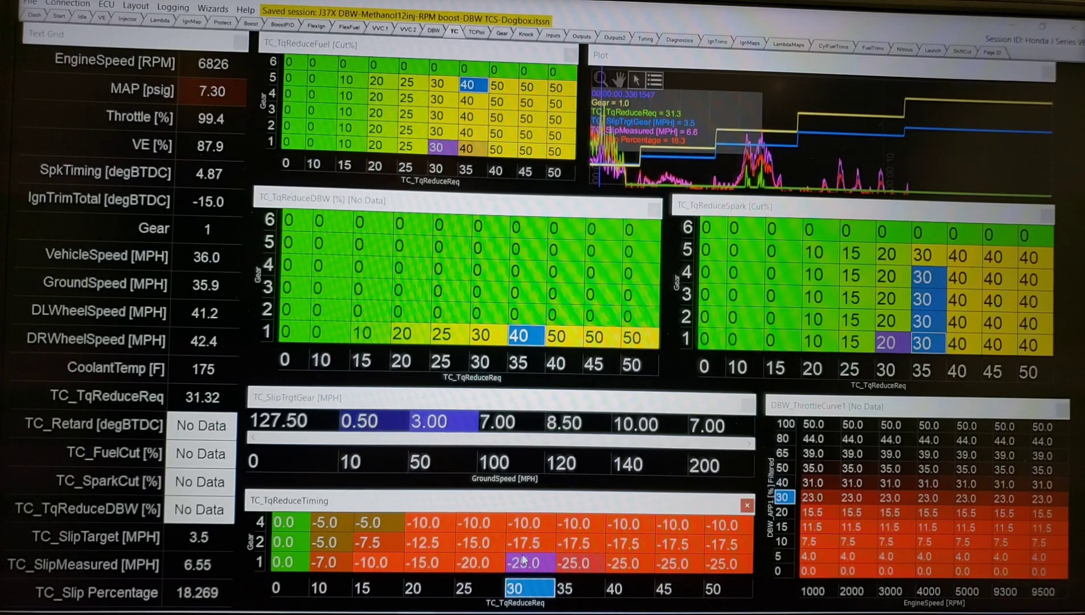
{"action": "mouse_move", "coordinate": [201, 190]}
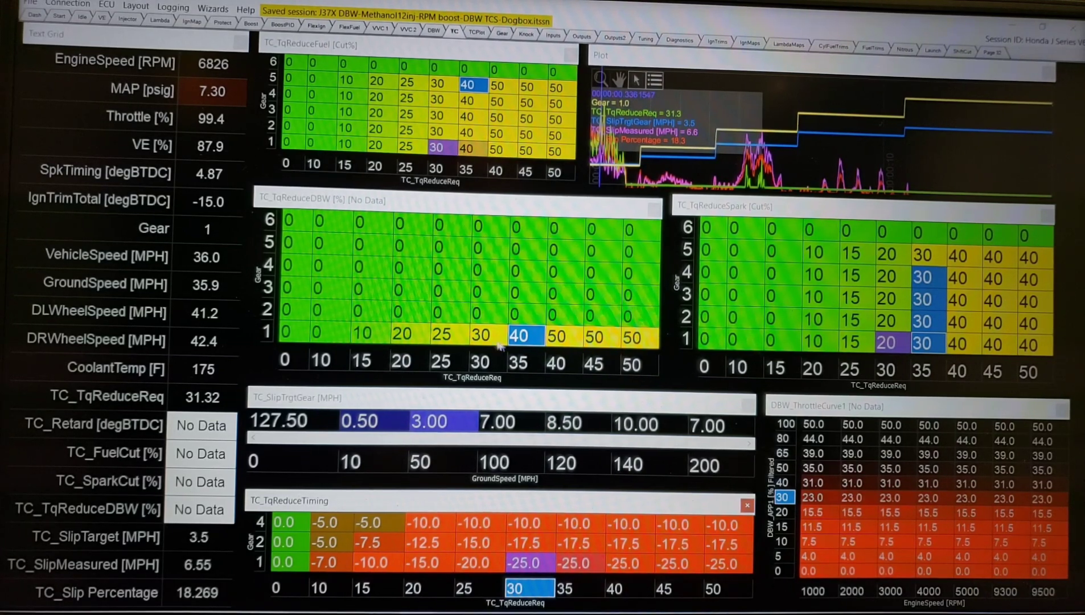
{"action": "mouse_move", "coordinate": [623, 481]}
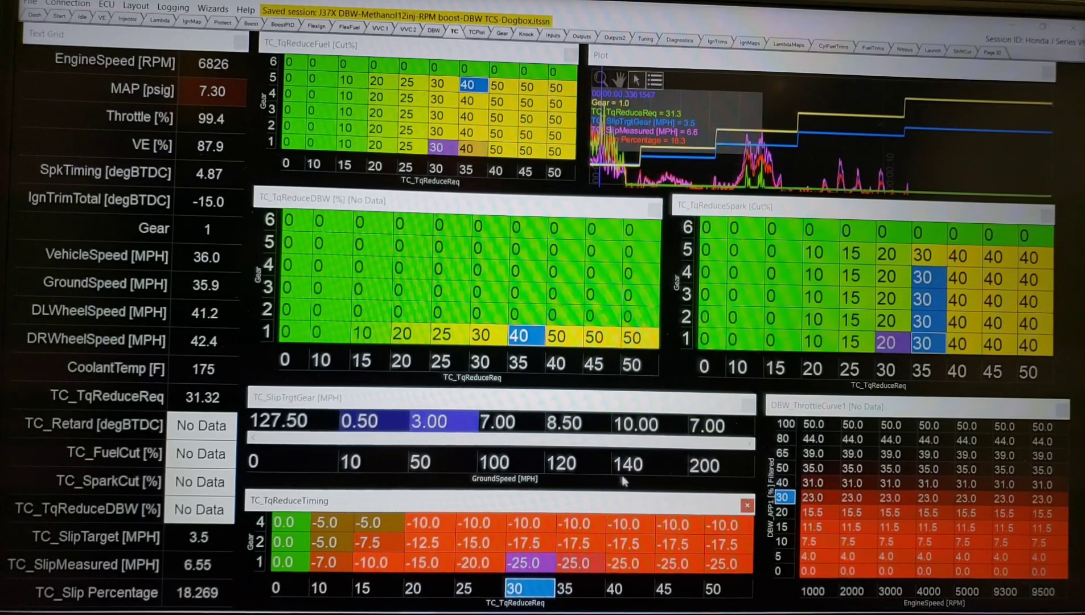